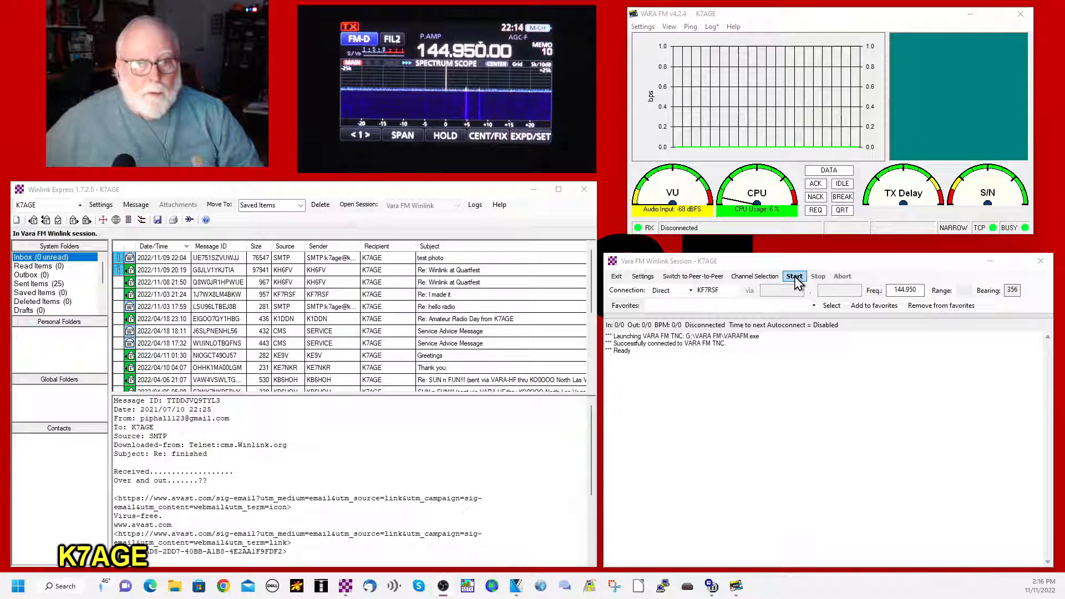
left_click(794, 276)
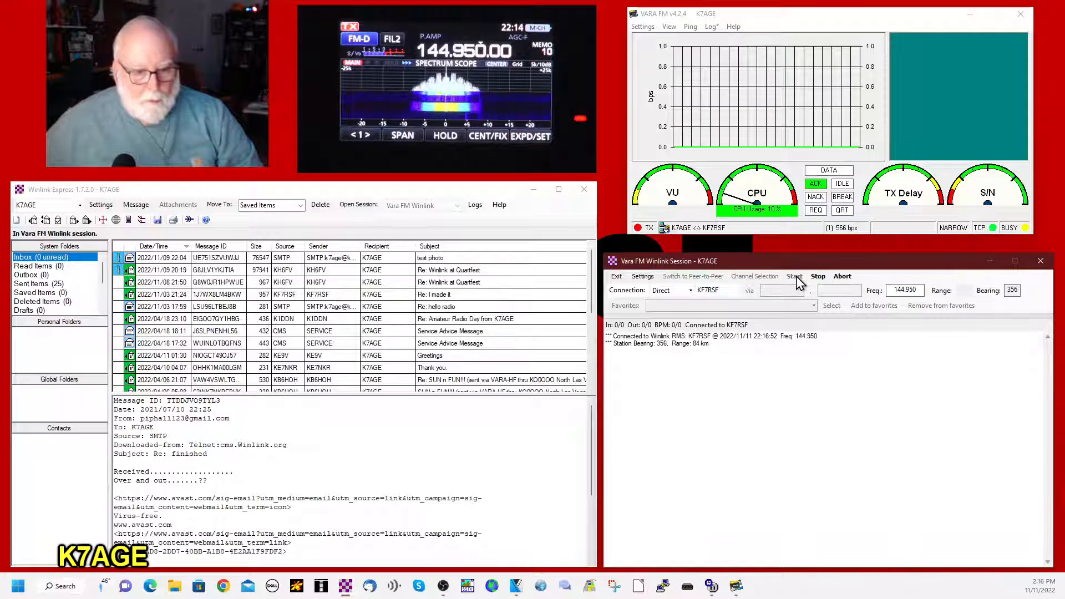
left_click(793, 276)
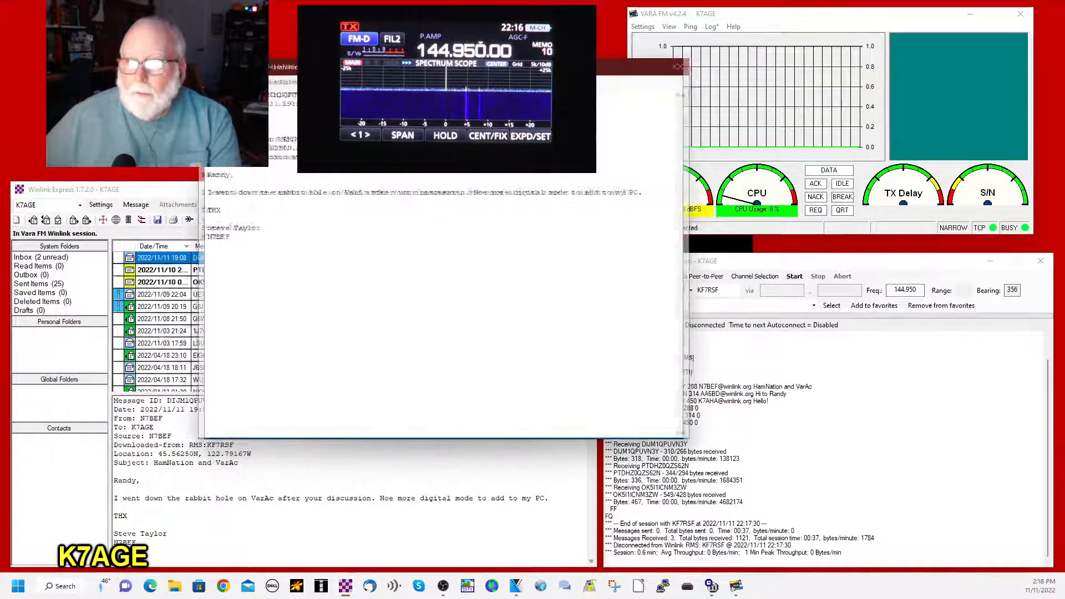
Read the HamNation and VarAc, Hi to Randy and Hello! inbox messages and close them
double_click(162, 257)
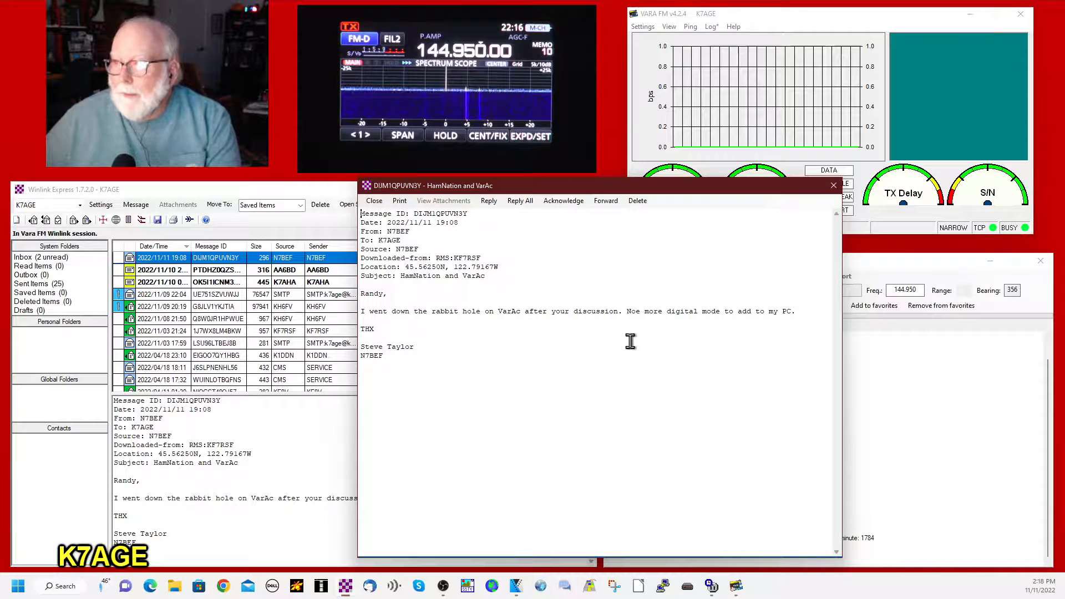
mouse_move(704, 334)
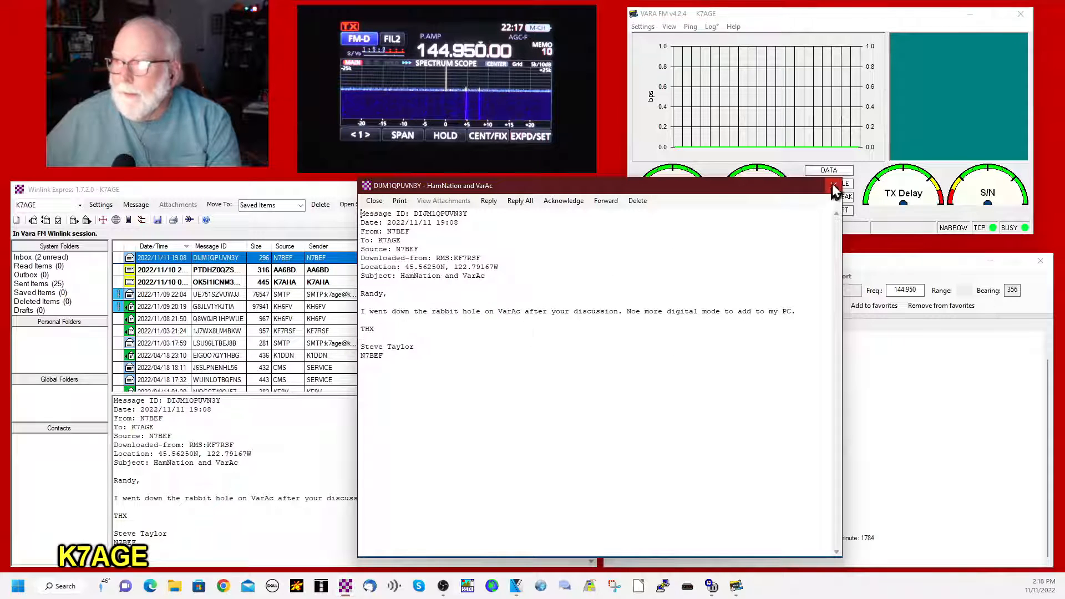
left_click(835, 185)
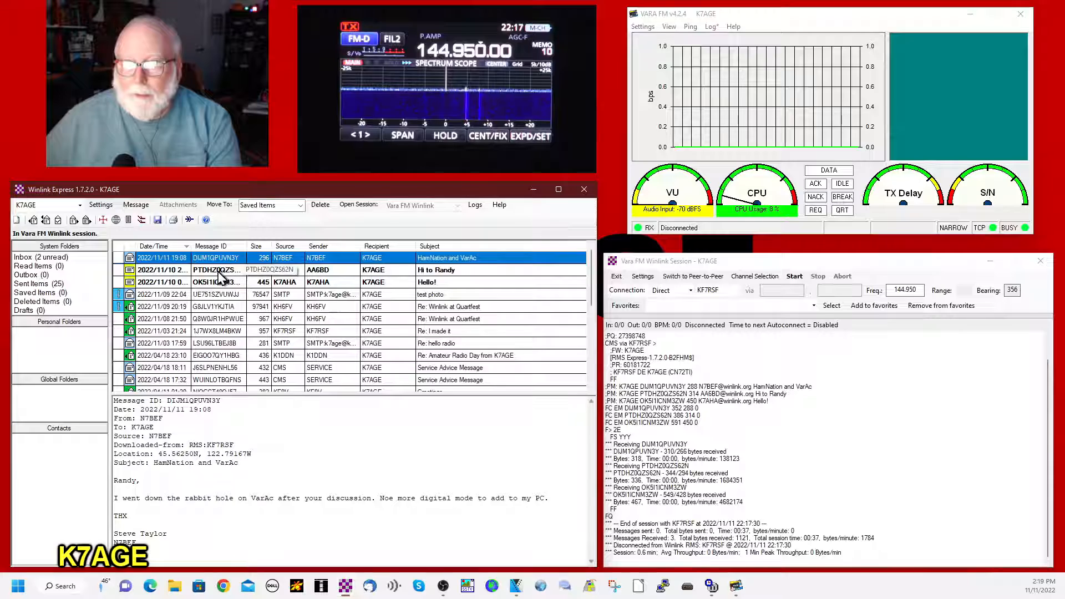
left_click(217, 270)
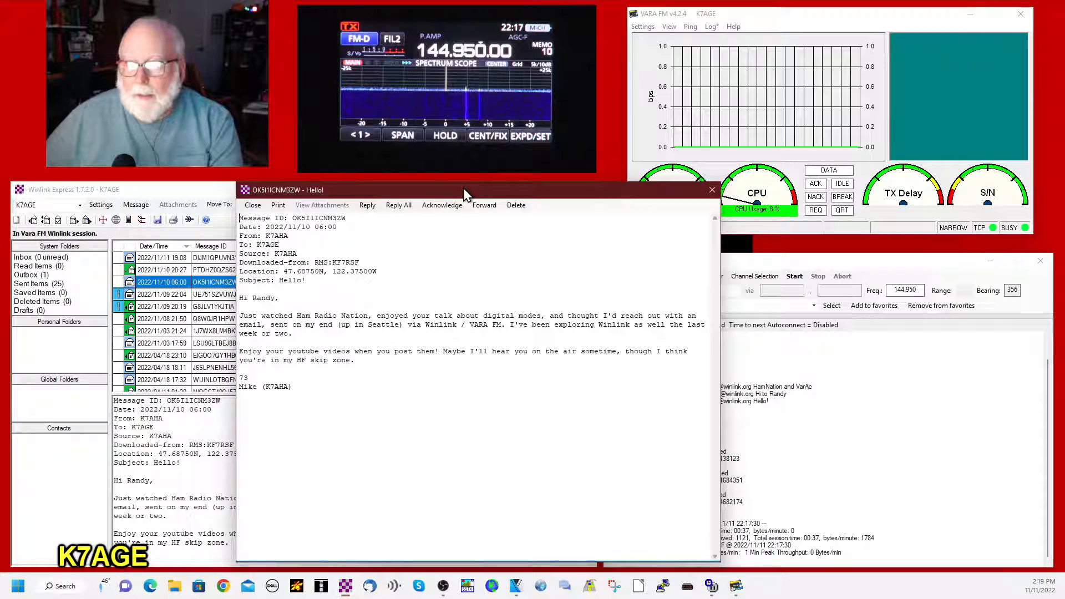
mouse_move(353, 385)
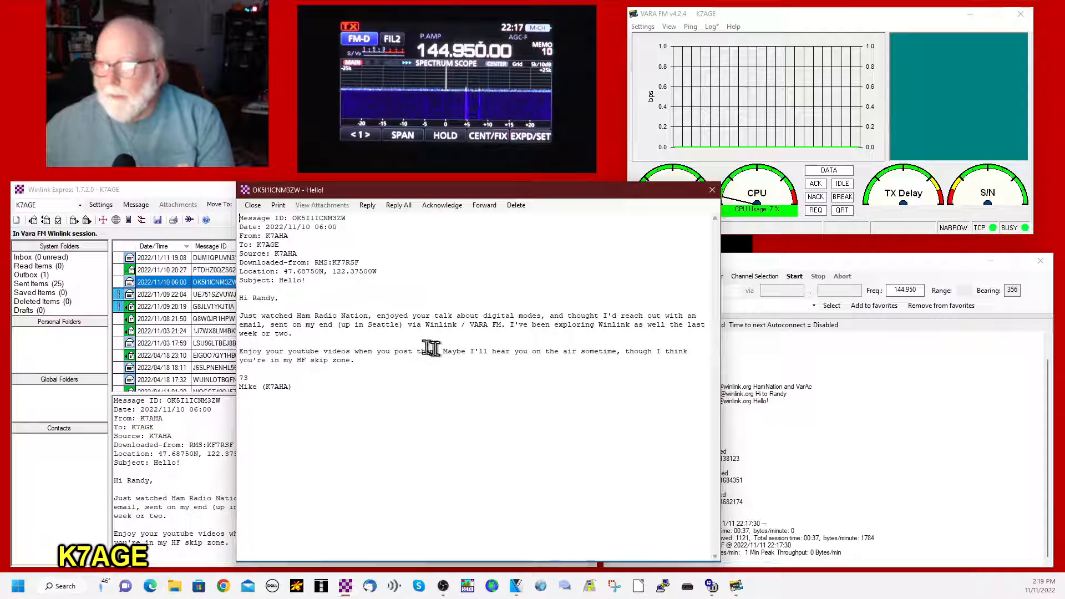
mouse_move(459, 359)
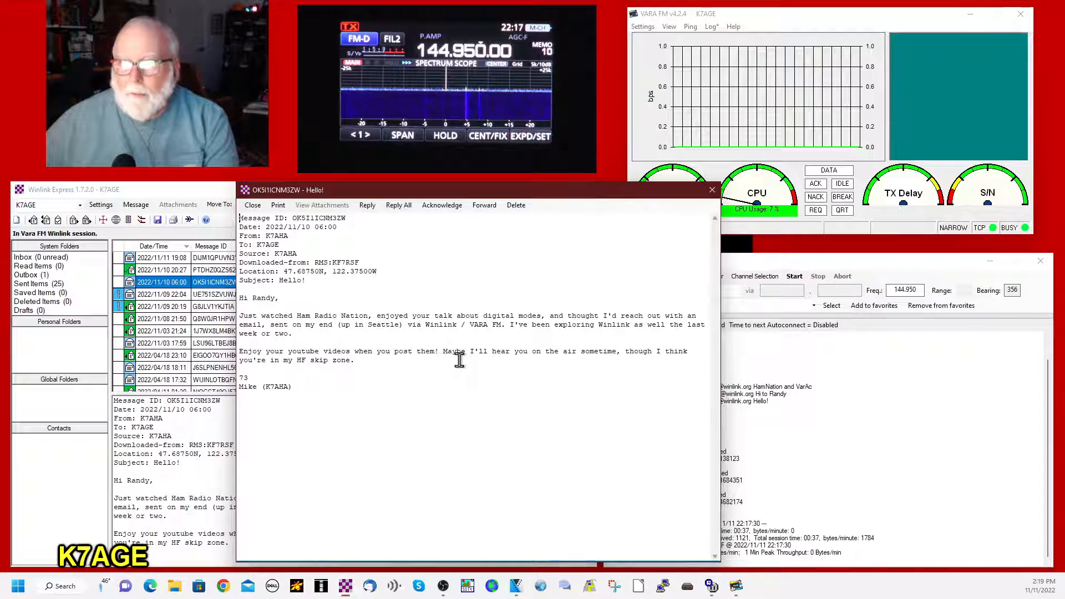
mouse_move(430, 339)
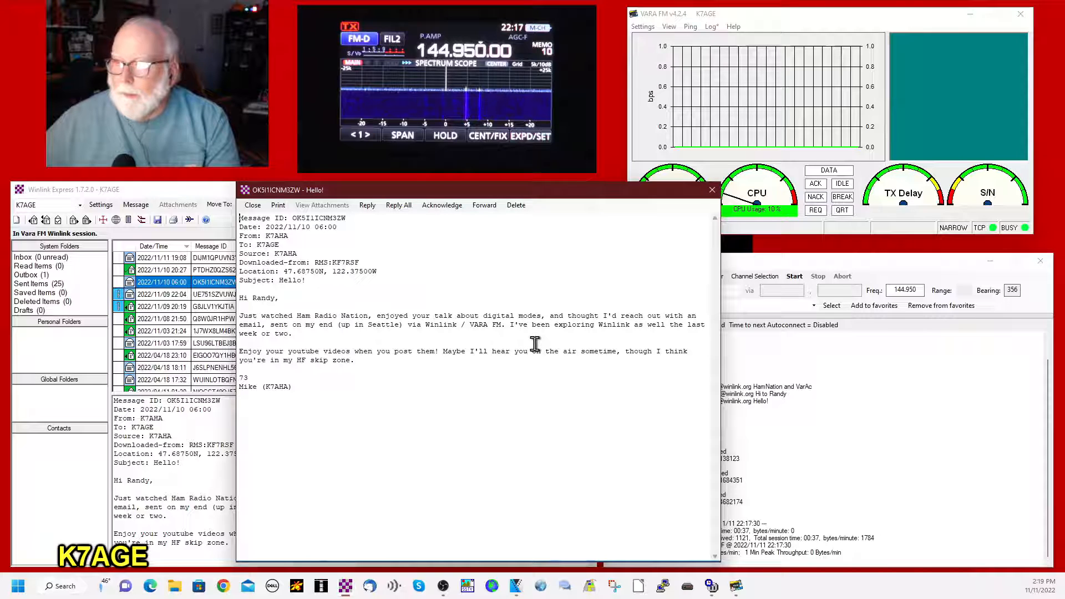
mouse_move(445, 390)
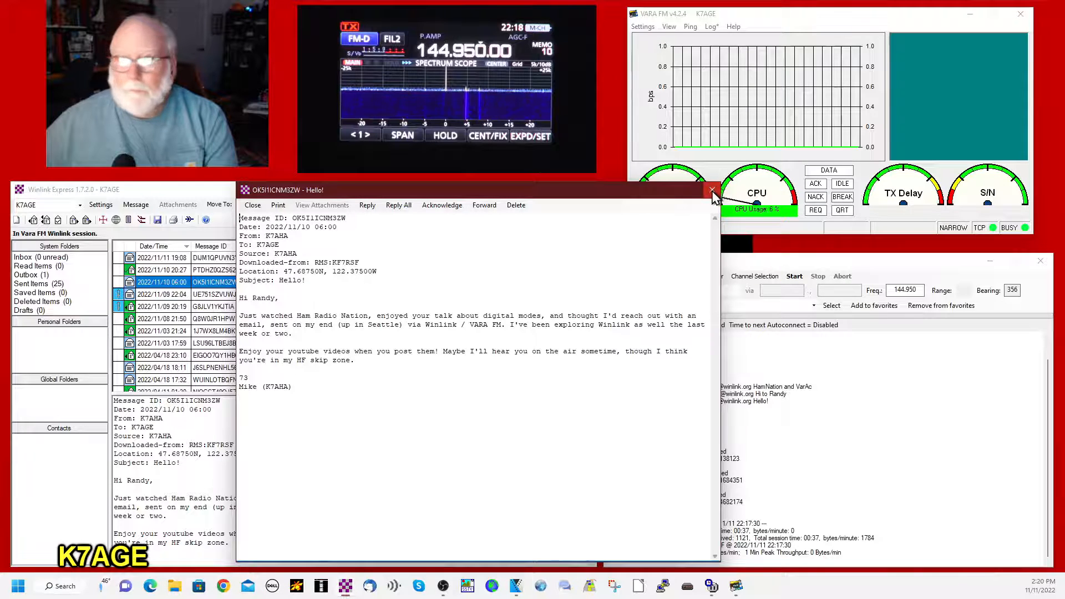
left_click(711, 190)
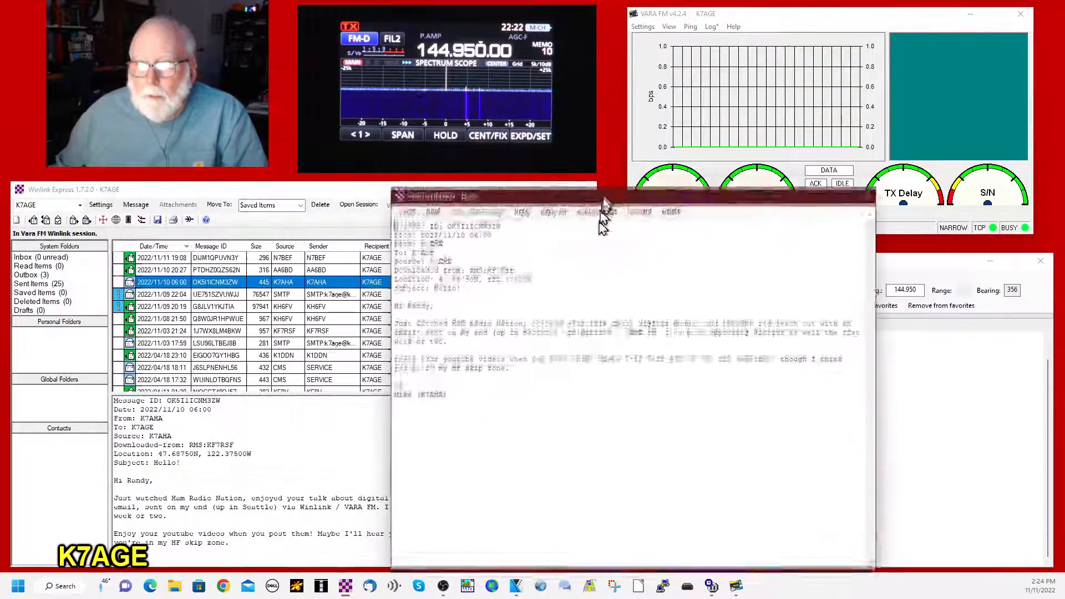
Begin the reply above the quoted original with the greeting 'Hi Mike'
left_click(524, 201)
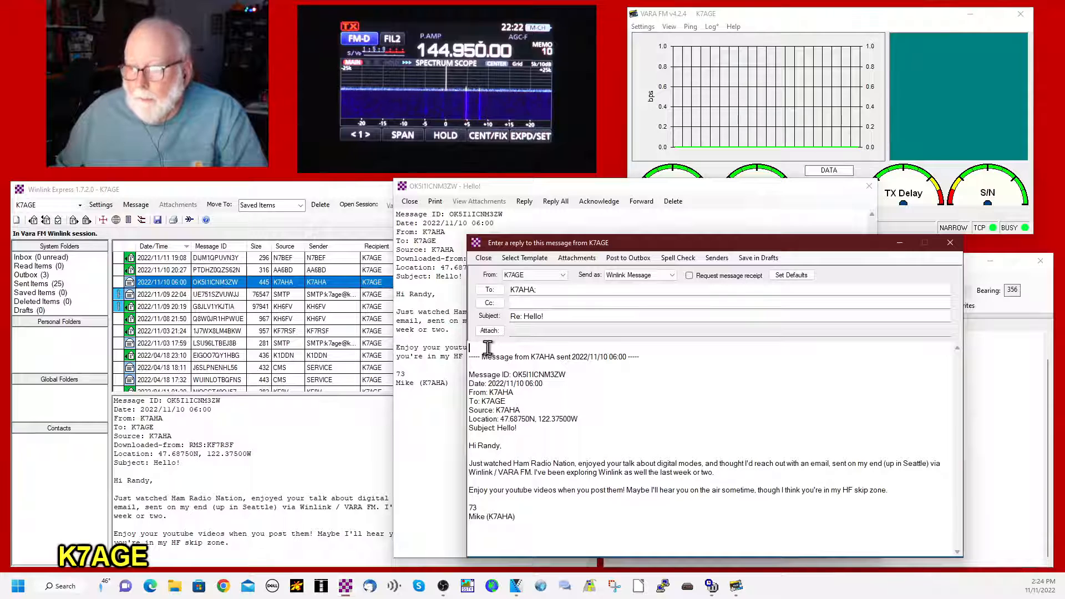
type("Mi")
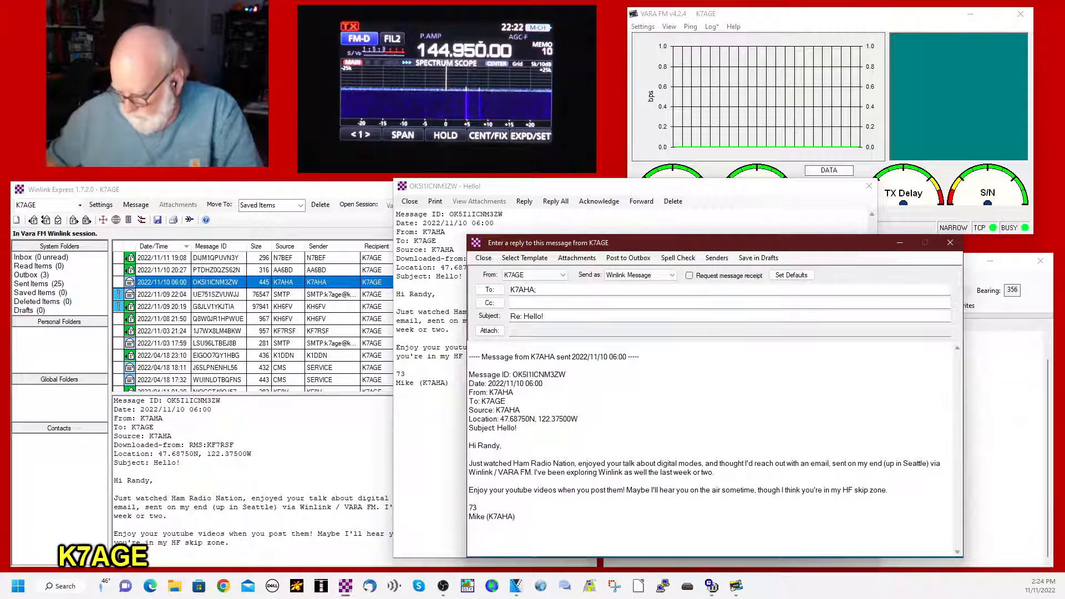
type("Hi")
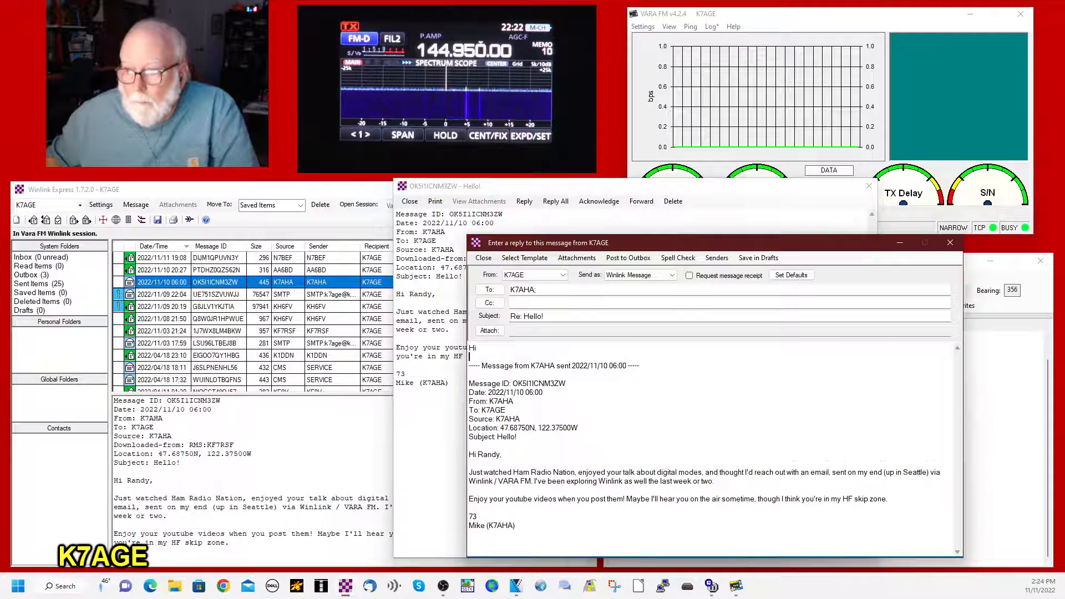
type("Mike")
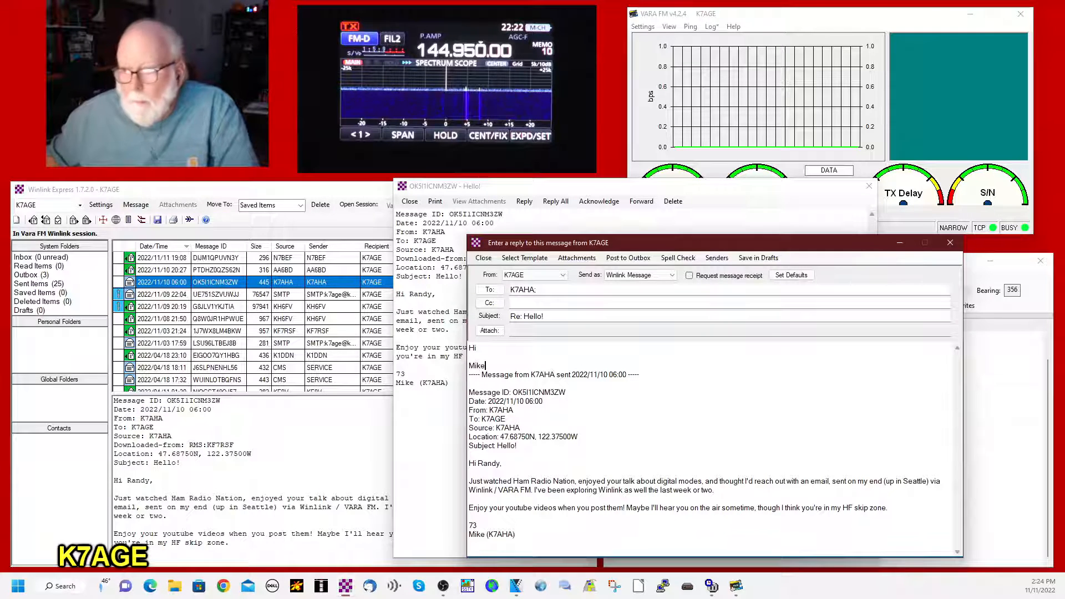
key("enter")
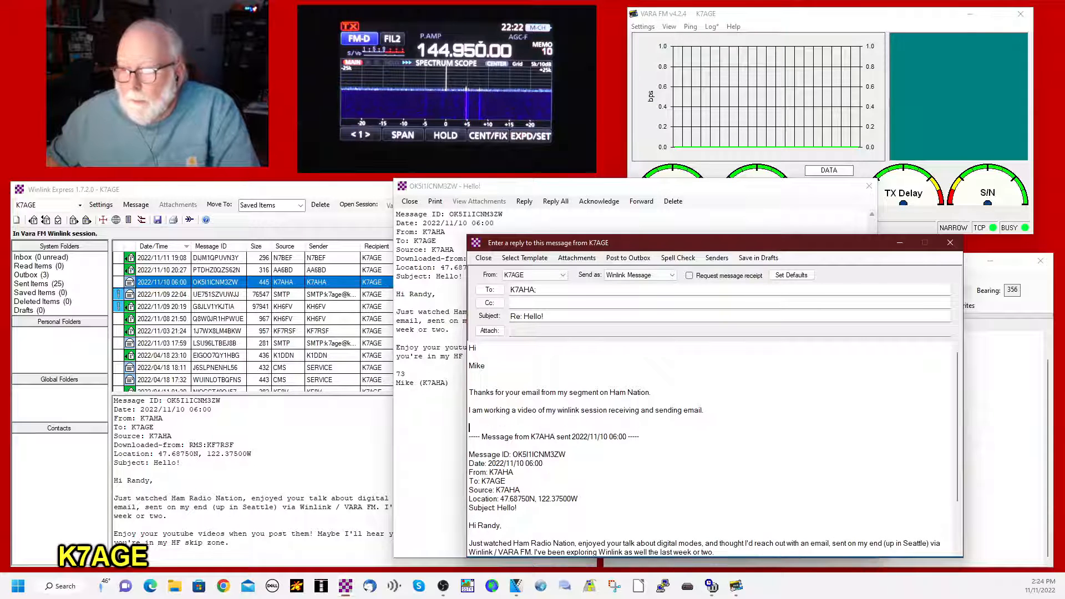
mouse_move(409, 464)
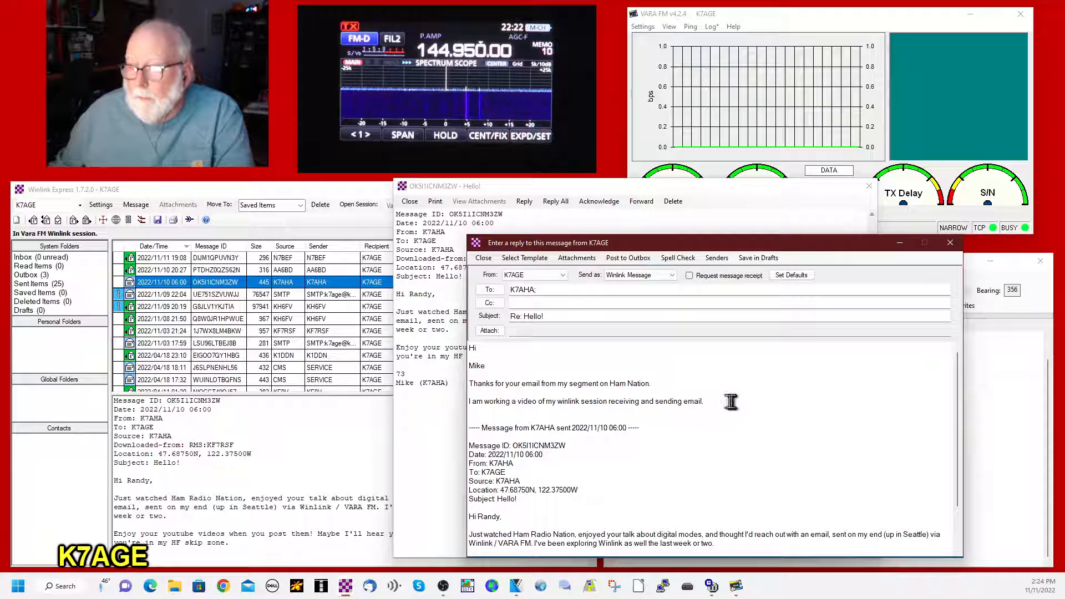
Add thanks for the Ham Nation email and YouTube views, signed 'Randy K7AGE'
scroll("down", 3)
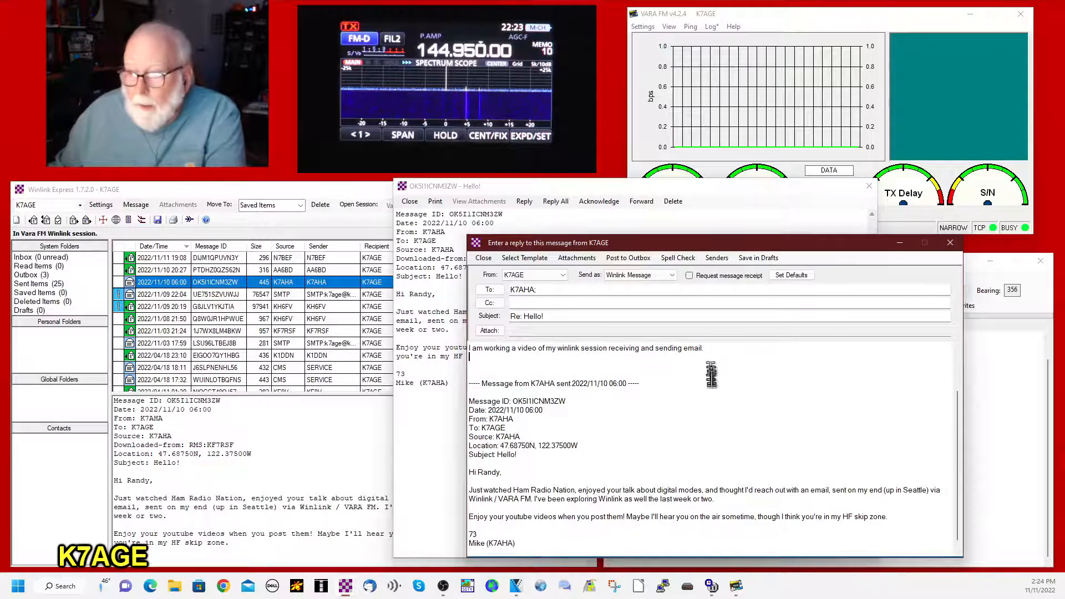
type("Thanks for your email from my segment on Ham Nation.")
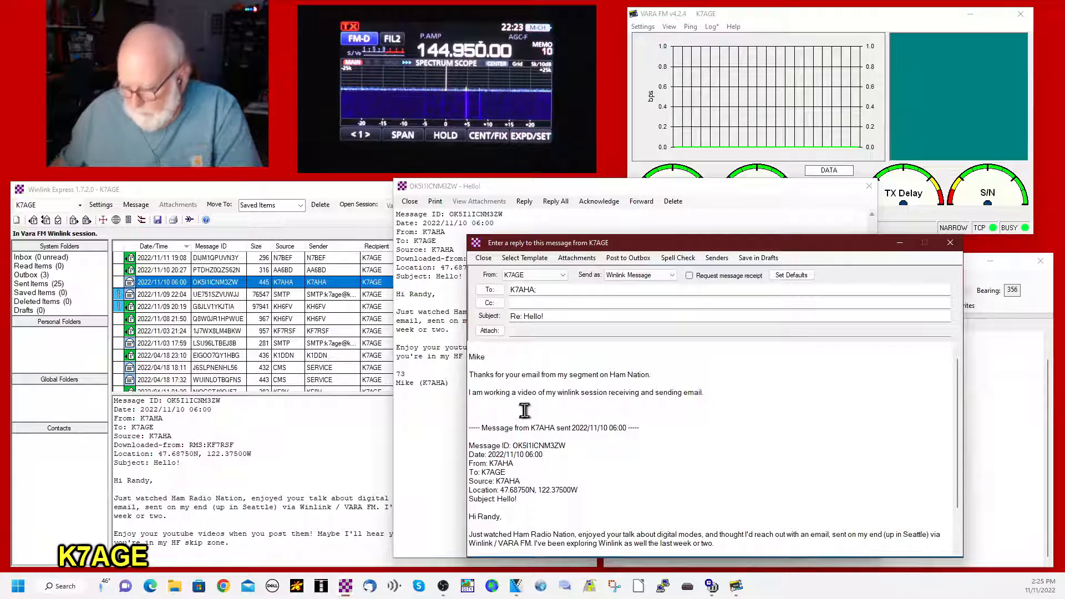
type("Thanks for watching my Youtube videos.")
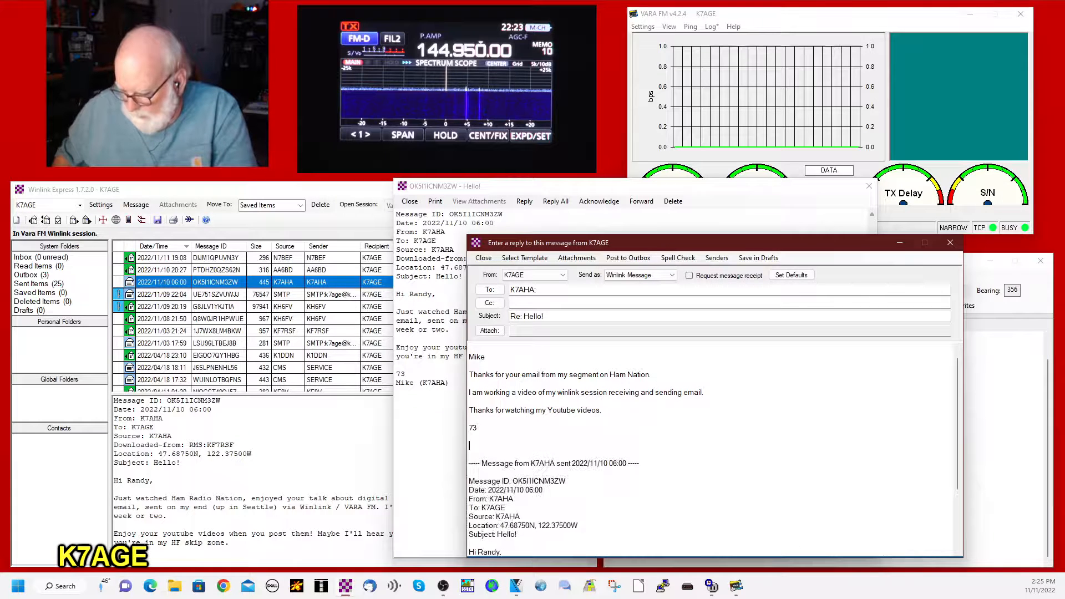
type("Randy K")
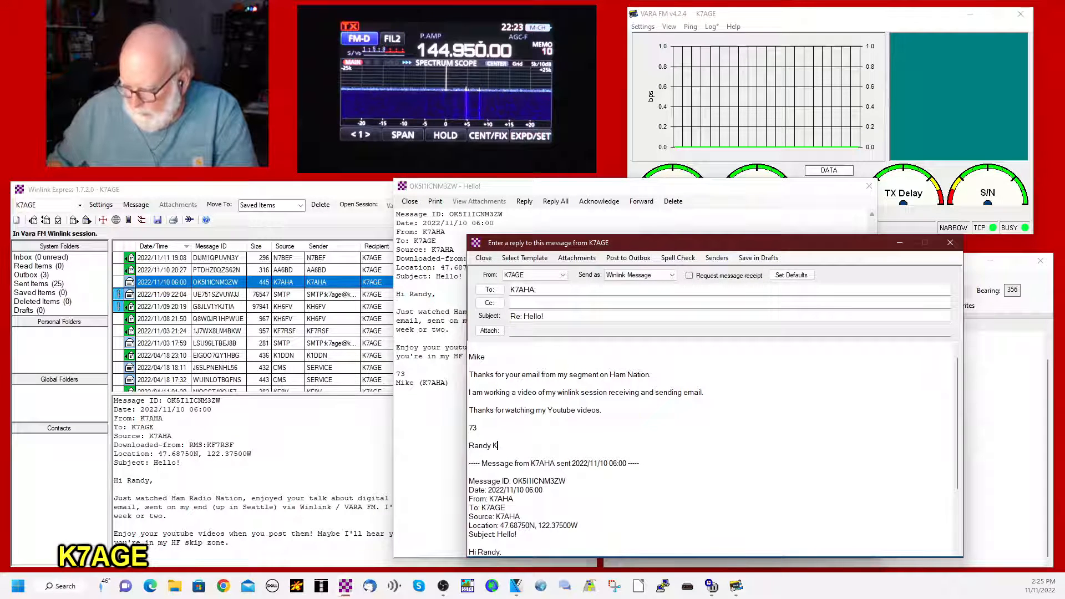
type("7AGE")
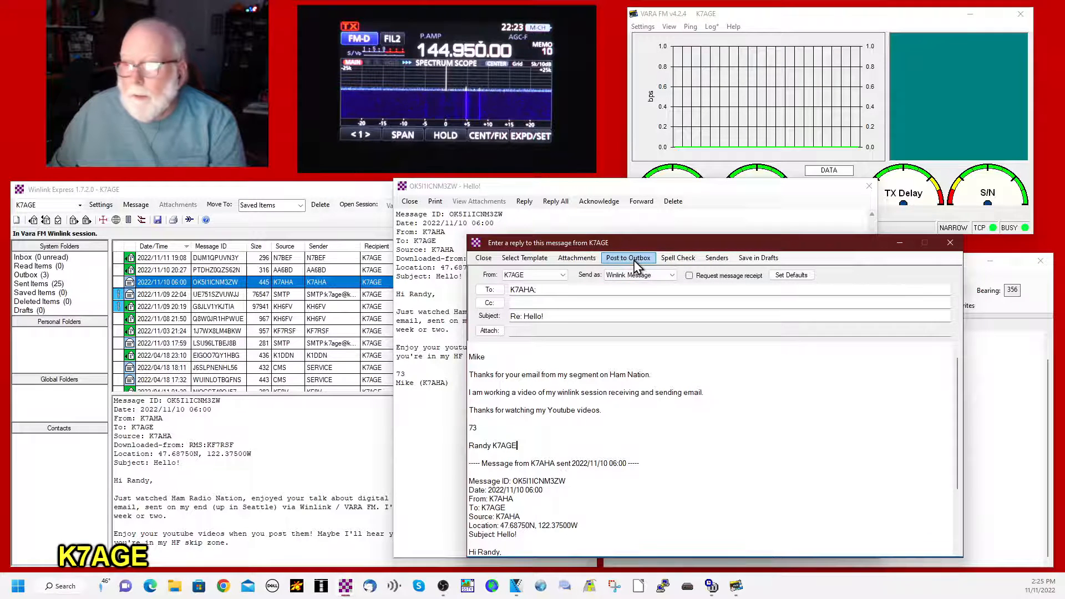
Post the reply to the Outbox and confirm four messages are waiting to send
left_click(627, 258)
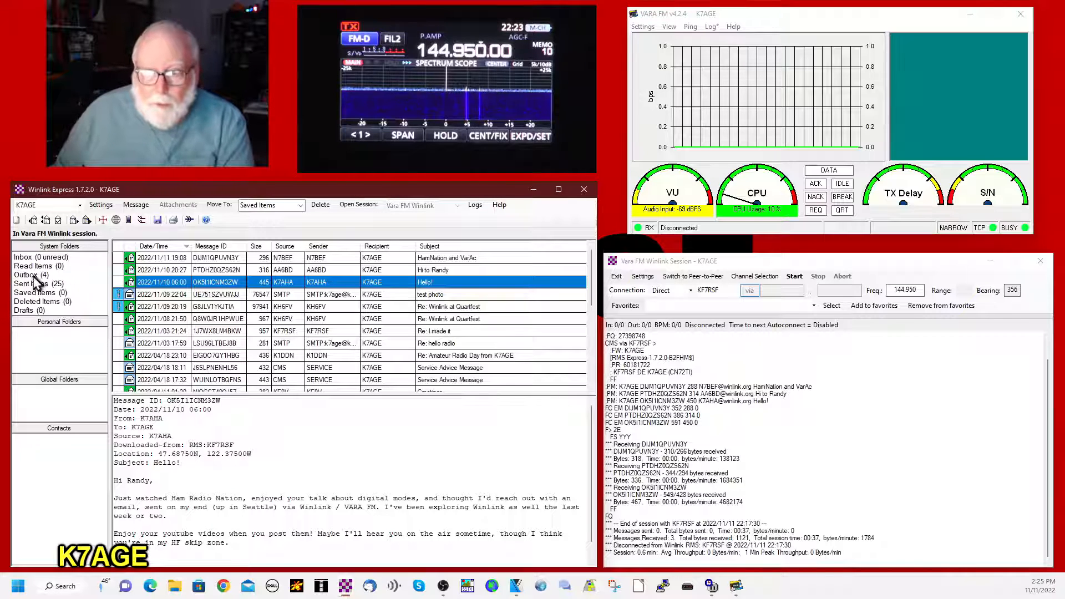
left_click(26, 274)
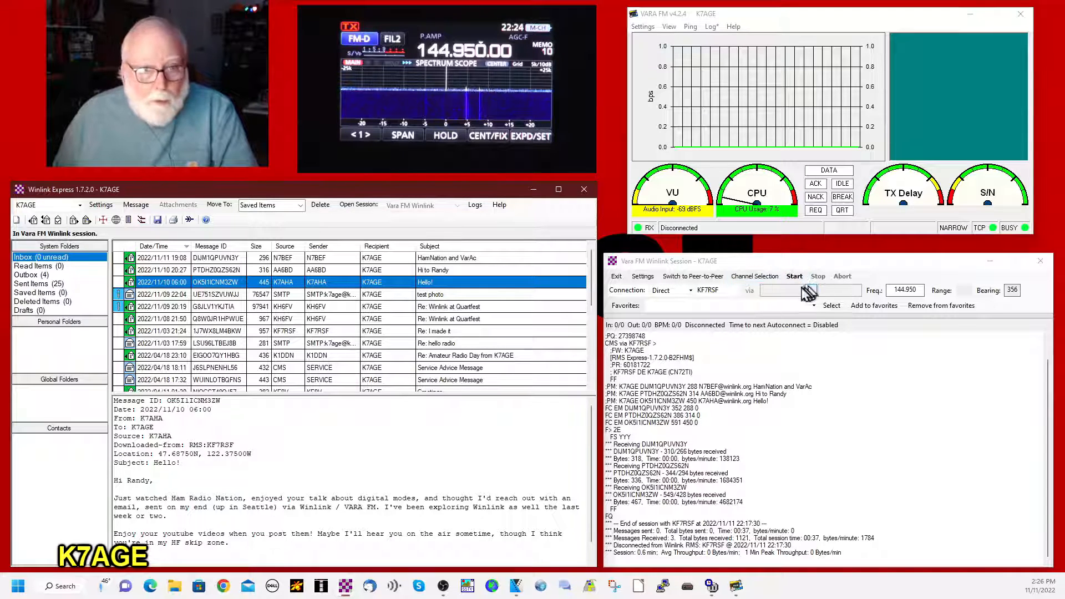
left_click(795, 276)
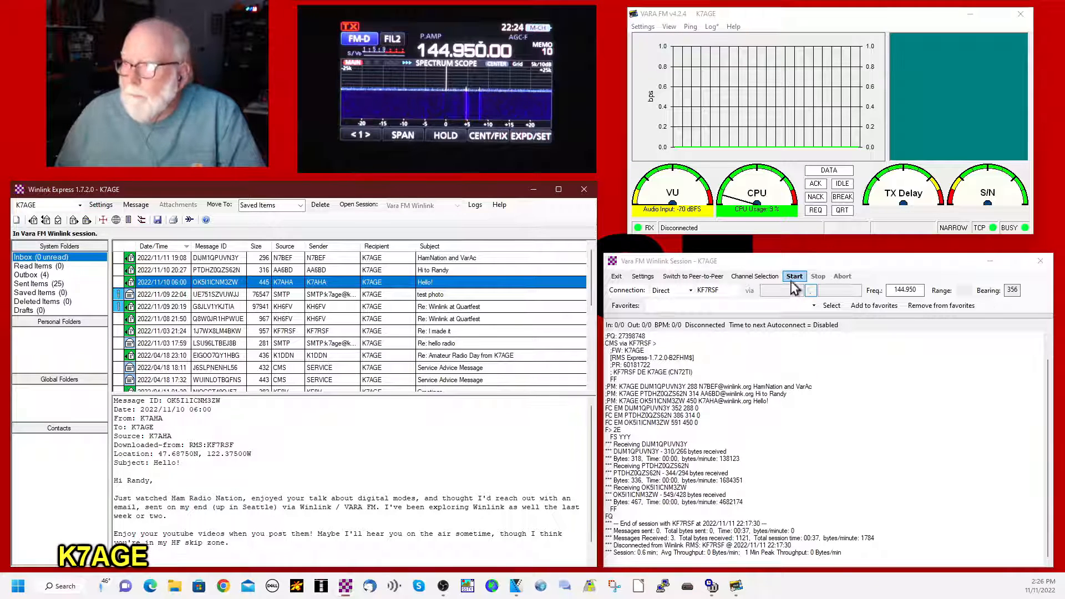
left_click(793, 277)
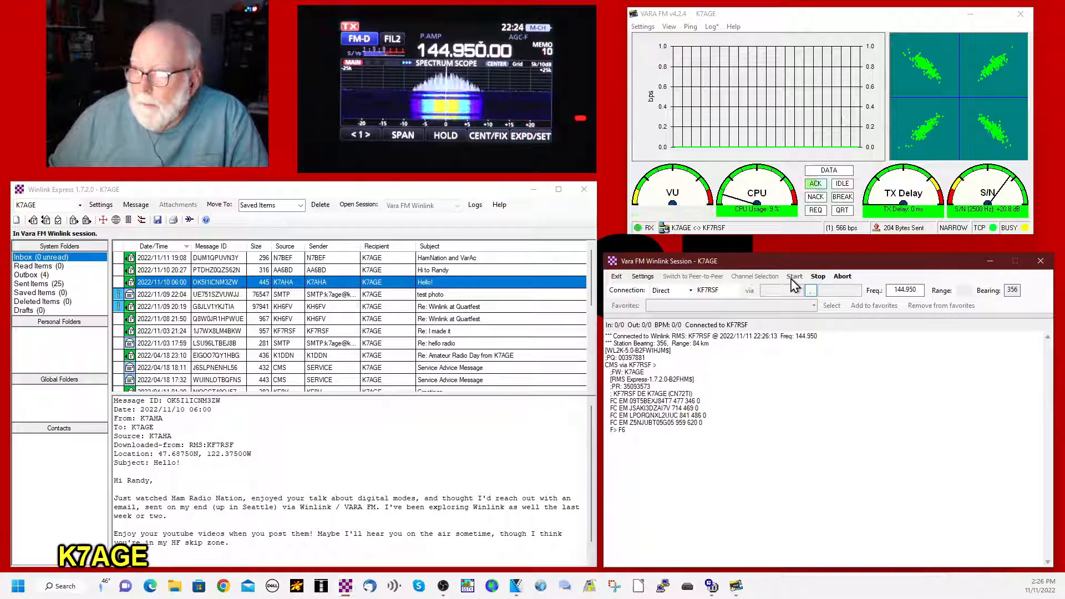
left_click(795, 277)
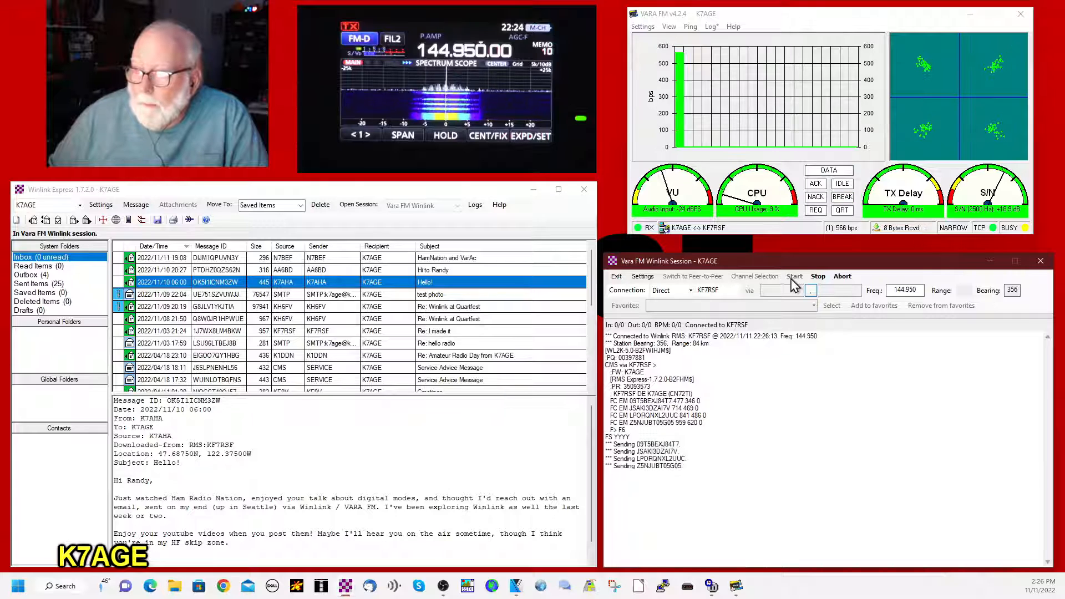